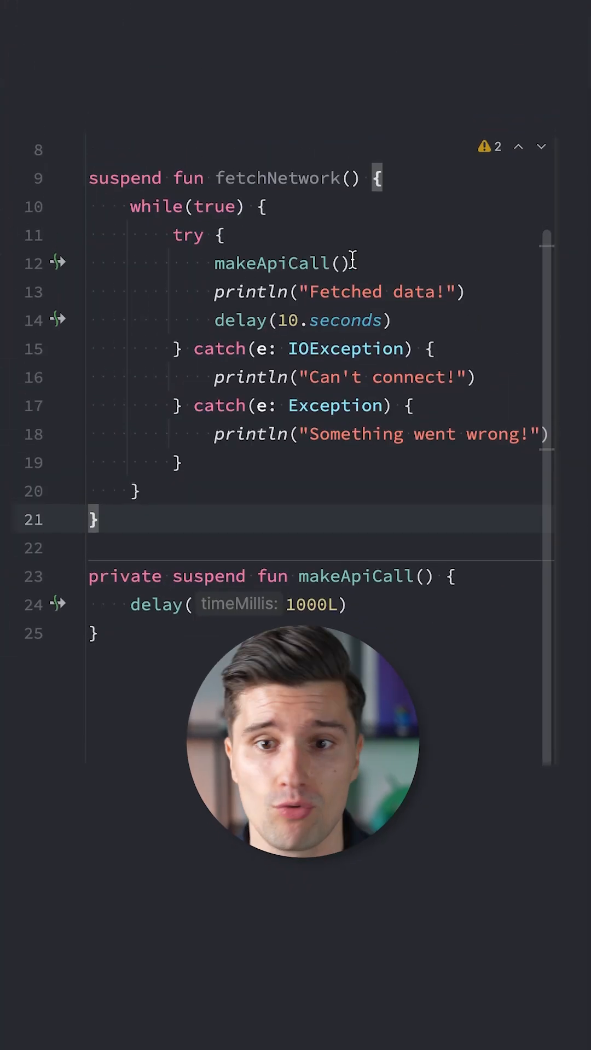
Add an if(e is CancellationException) { throw e } check above the 'Something went wrong!' println in the catch block
double_click(275, 178)
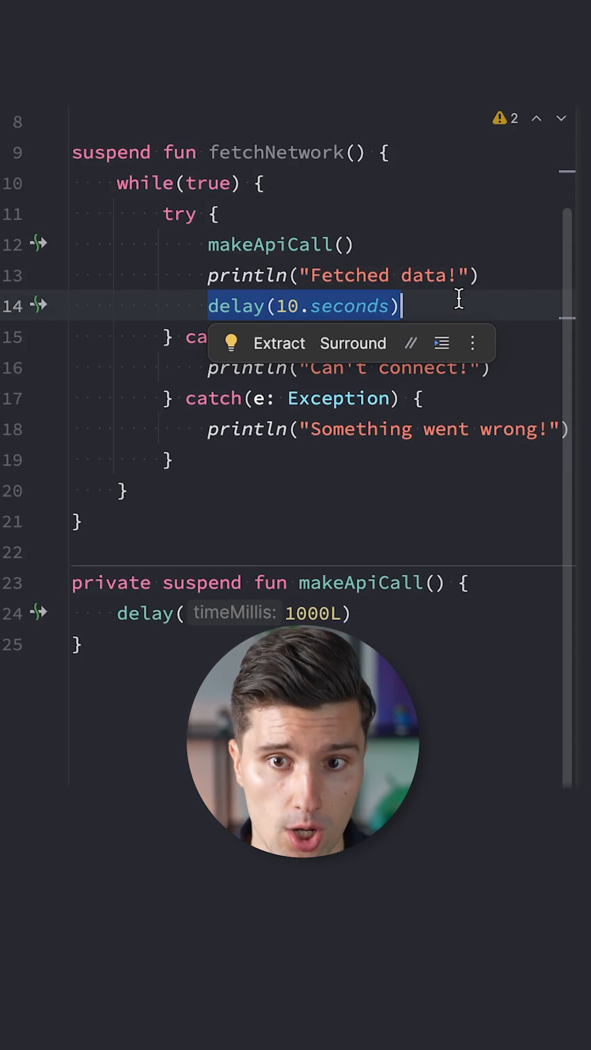
mouse_move(318, 203)
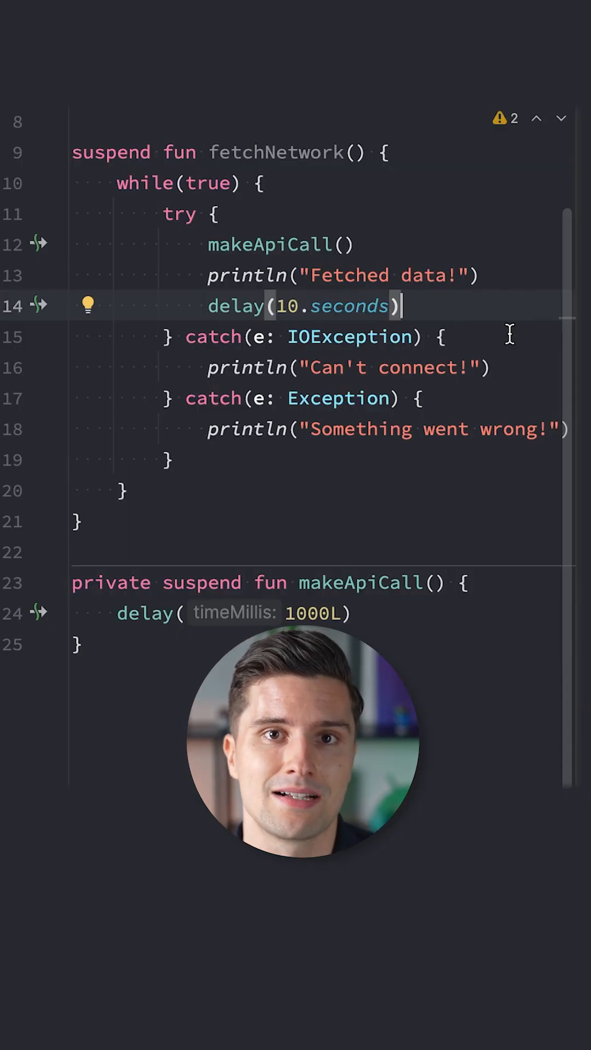
left_click(268, 244)
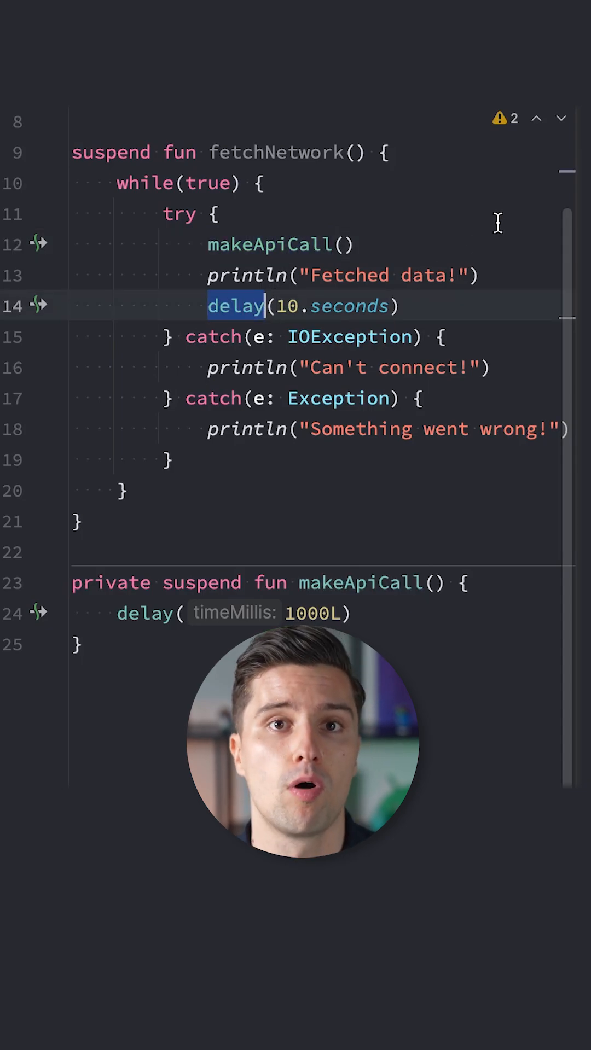
mouse_move(417, 262)
type("if(e is CancellationException) { {")
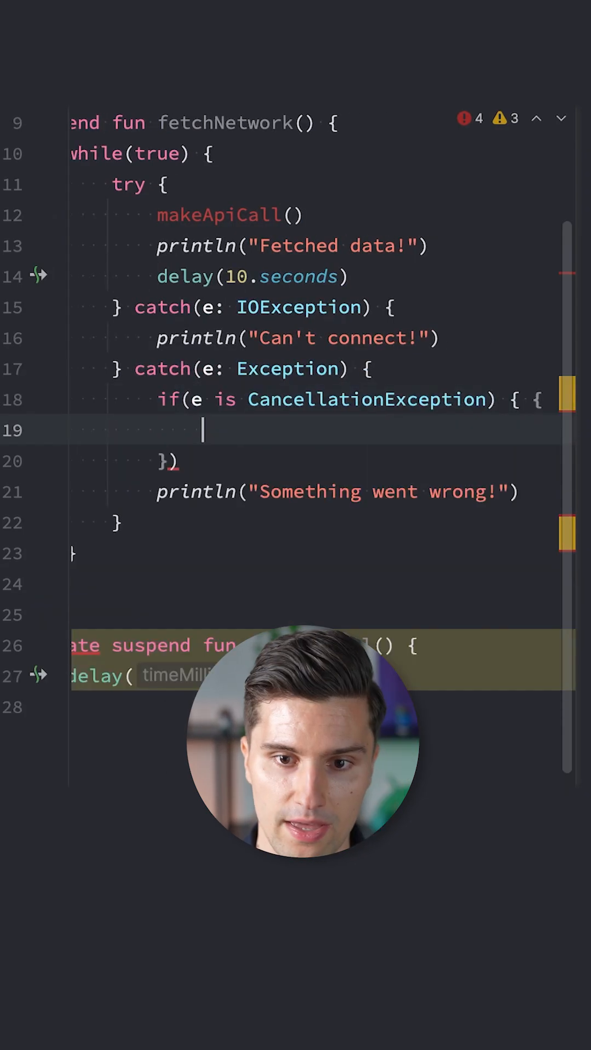
type("throw e")
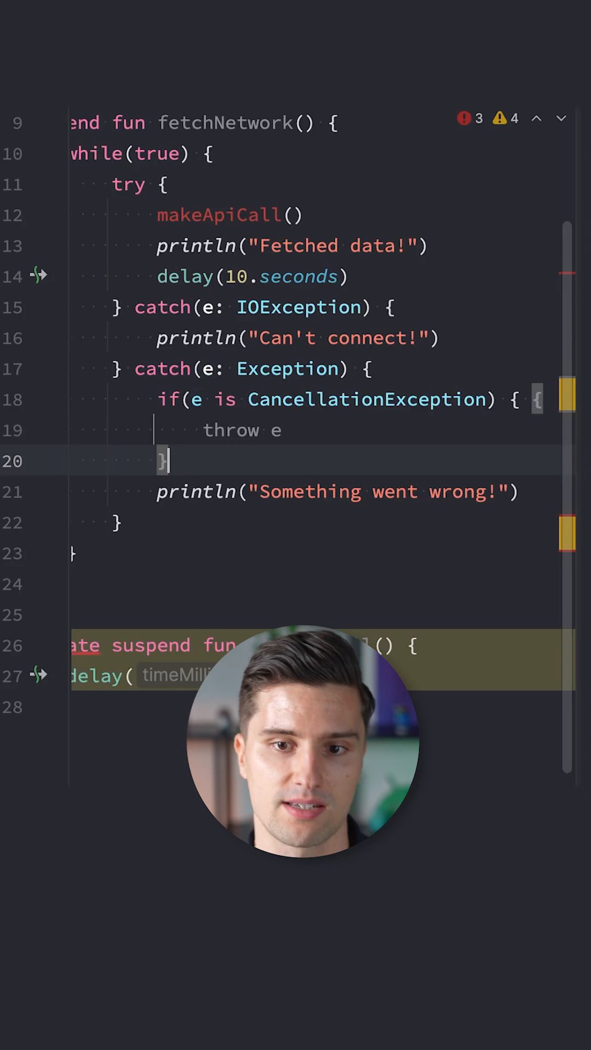